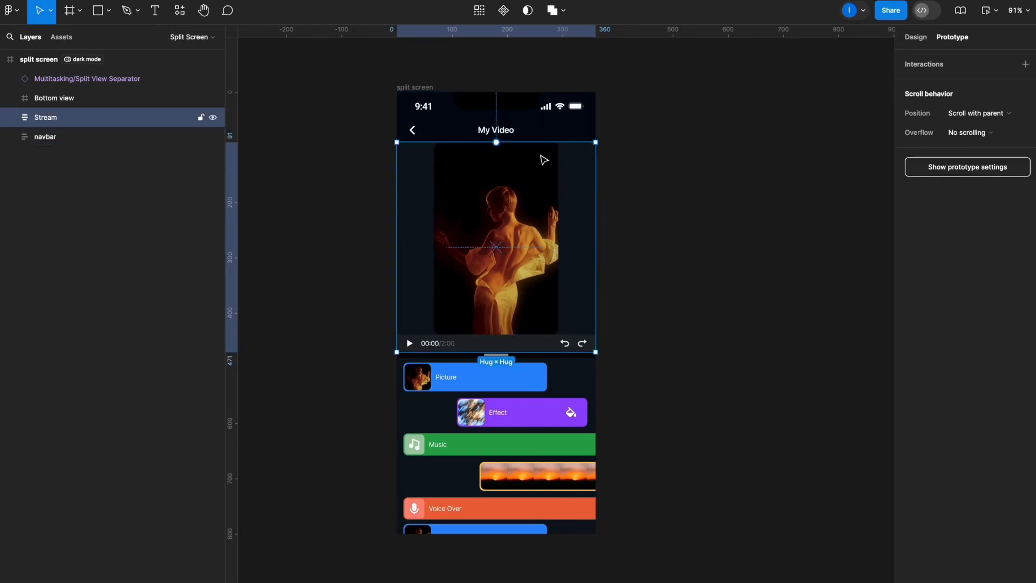
Expand Stream to reach the Split View Separator, then expand Bottom view and select its track frames
click(10, 117)
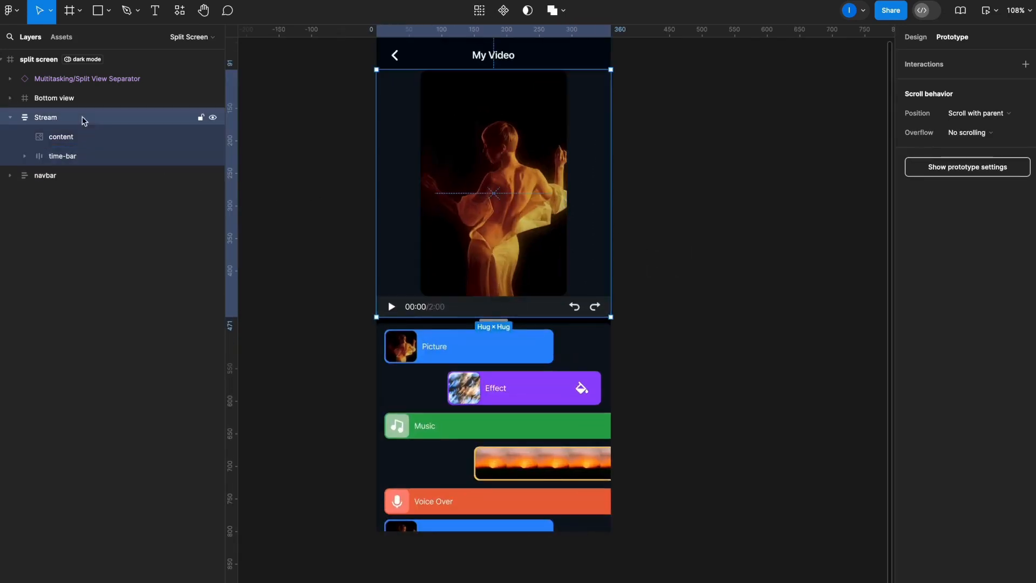
click(86, 79)
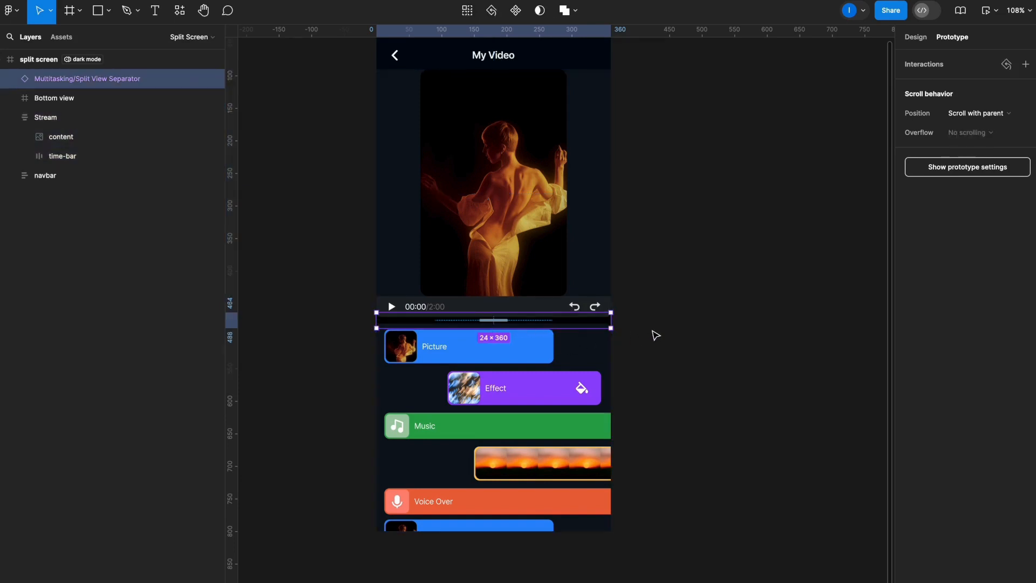
click(54, 98)
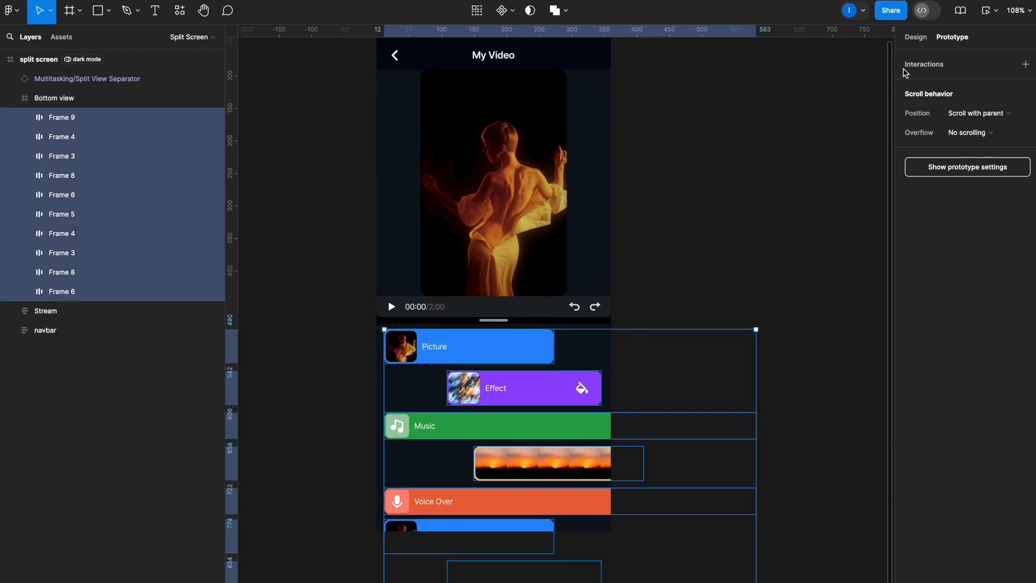
Show the track frames' shared auto layout and constraints in the Design sidebar
click(916, 37)
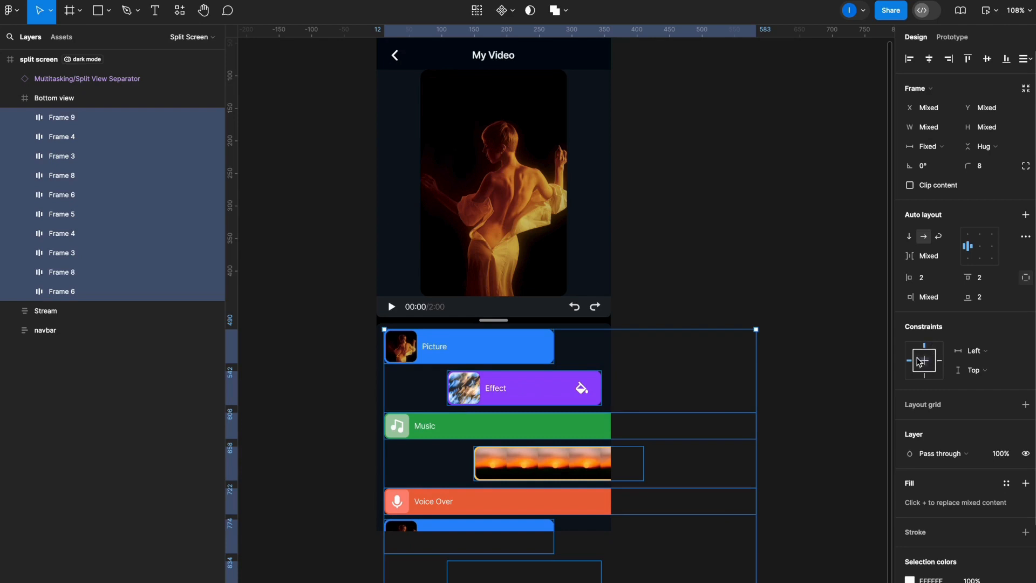
mouse_move(906, 368)
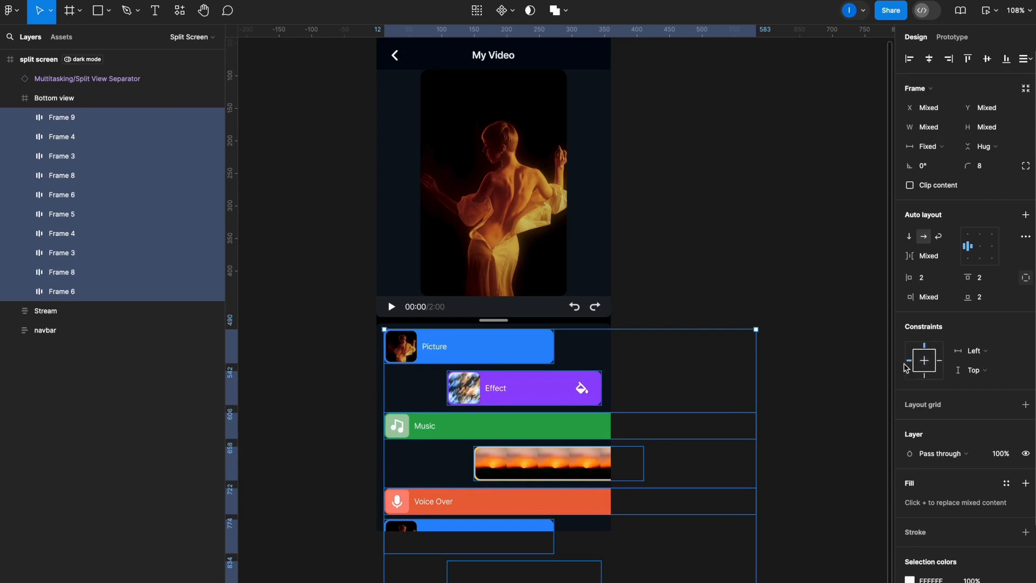
mouse_move(629, 361)
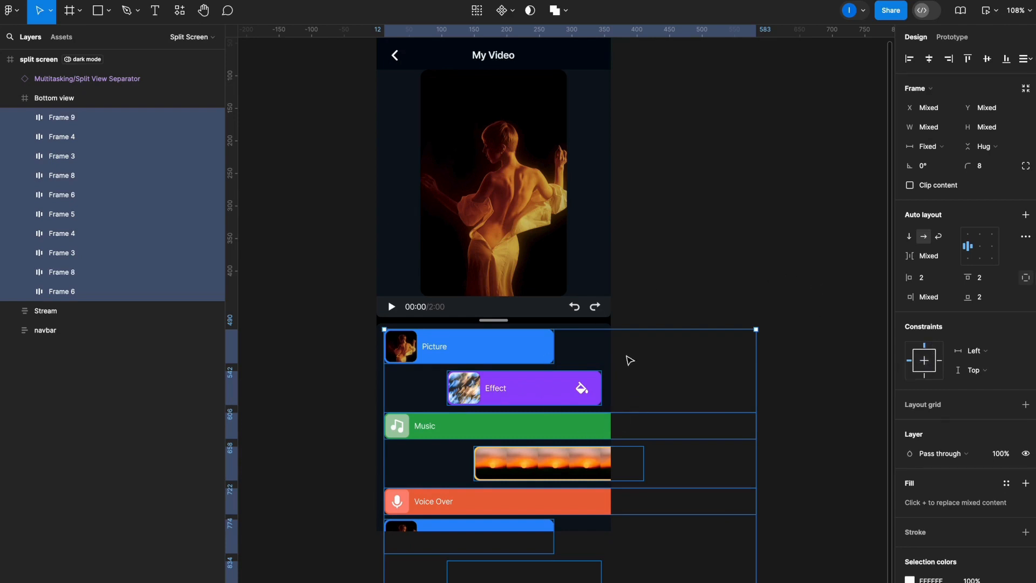
mouse_move(698, 328)
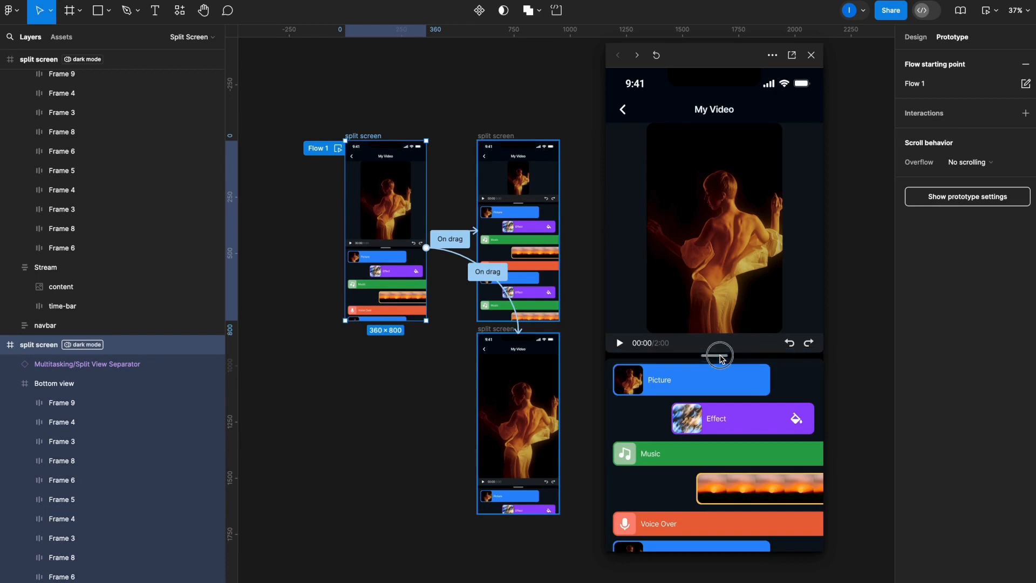
scroll(down, 3)
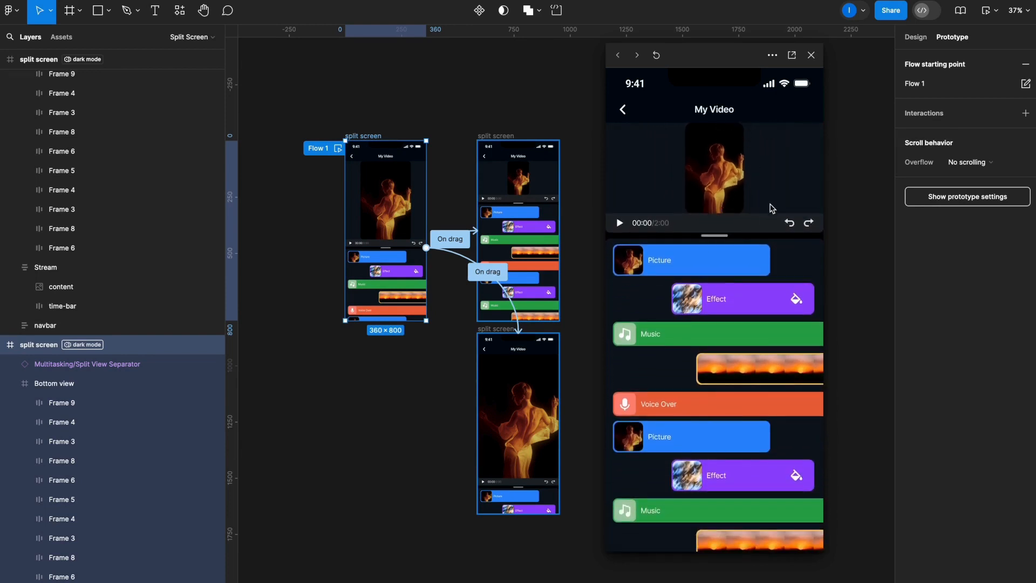
mouse_move(742, 287)
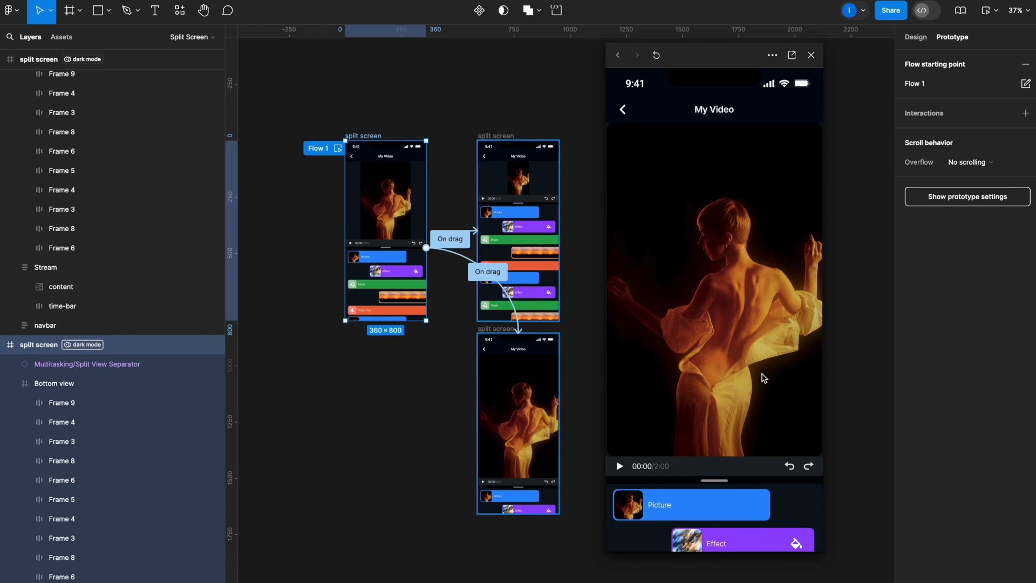
mouse_move(731, 488)
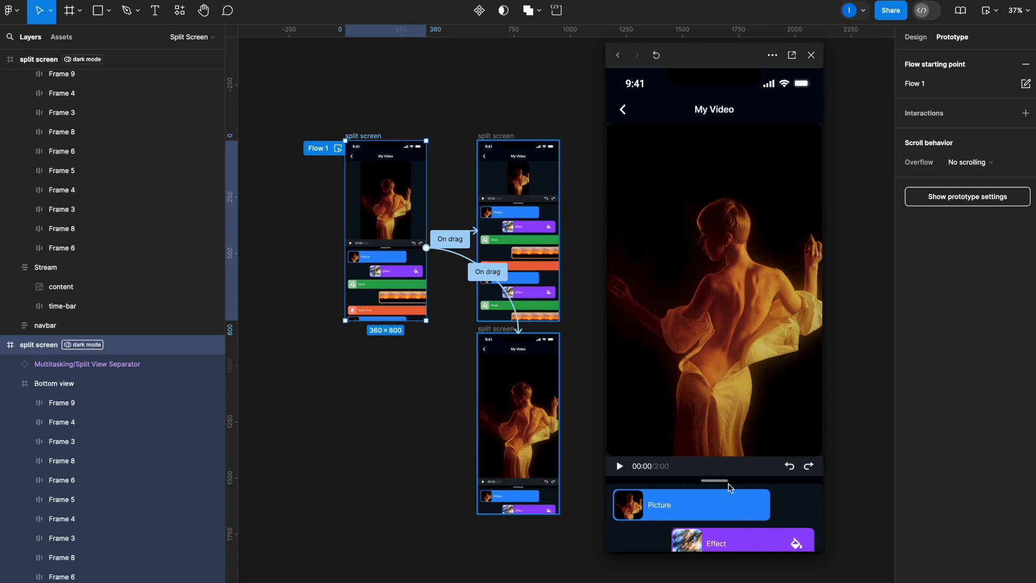
scroll(down, 3)
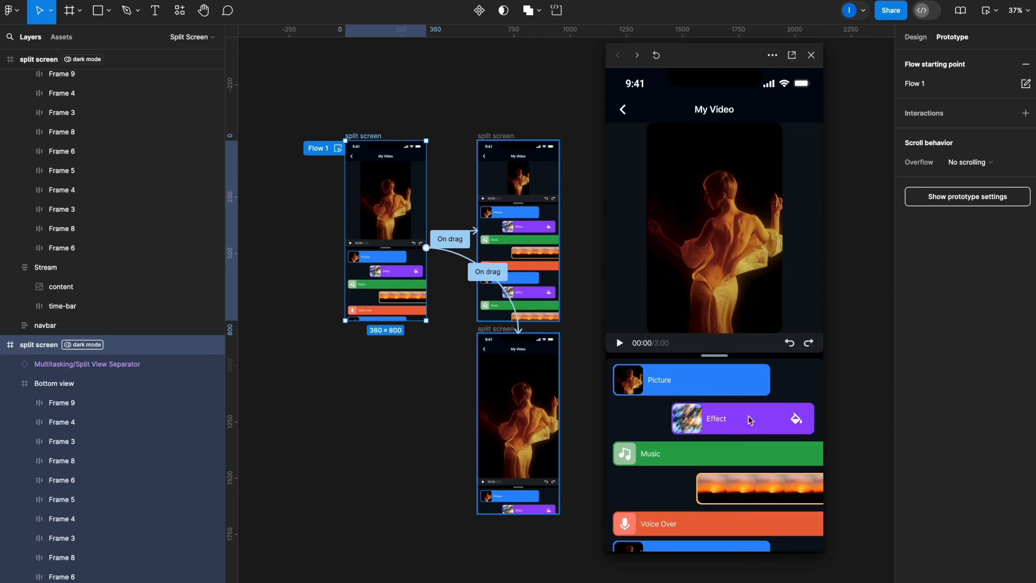
click(810, 55)
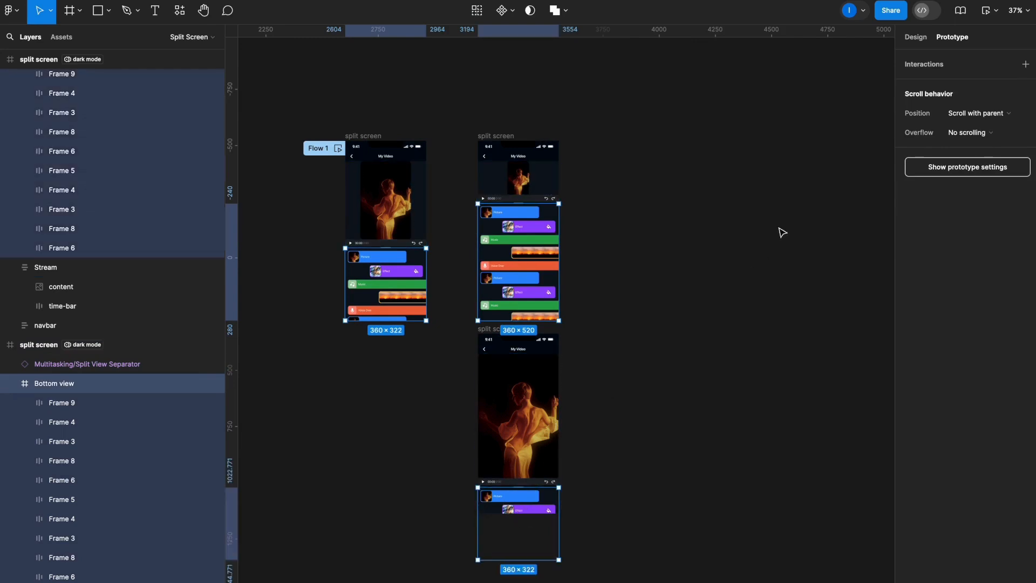
Set Bottom view's overflow to Vertical, then change it to Both directions so tracks scroll freely
click(971, 132)
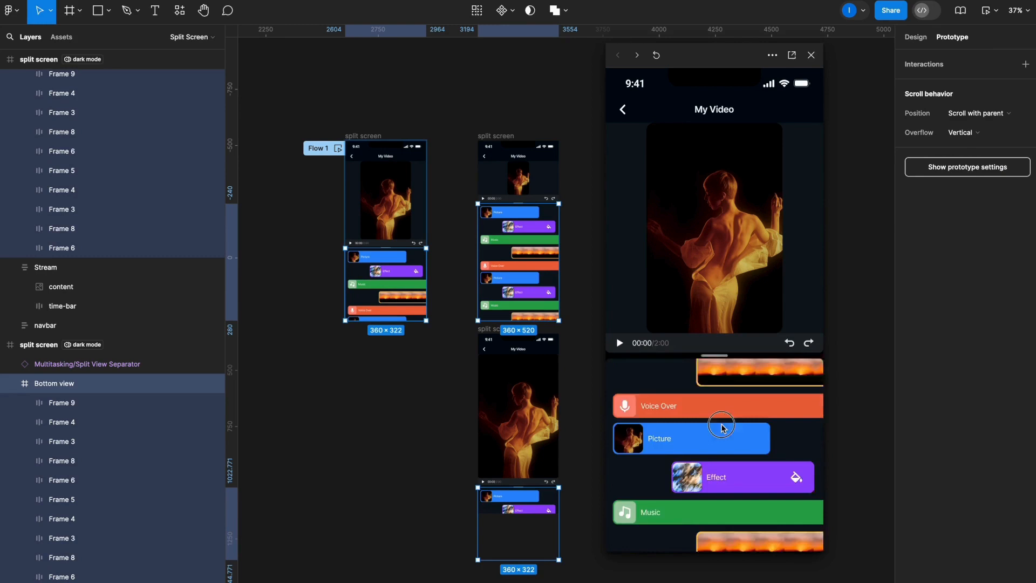
scroll(down, 3)
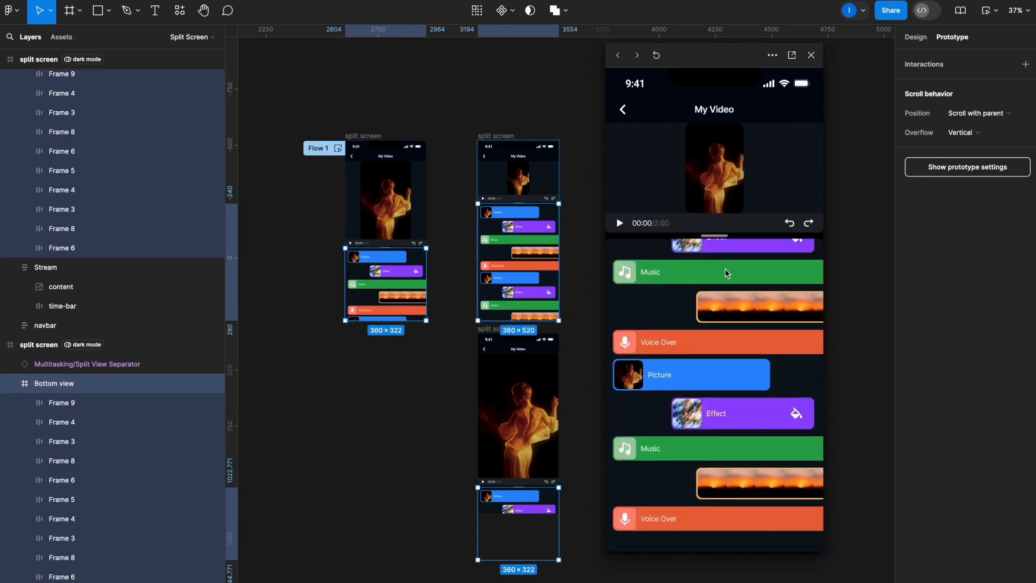
scroll(down, 3)
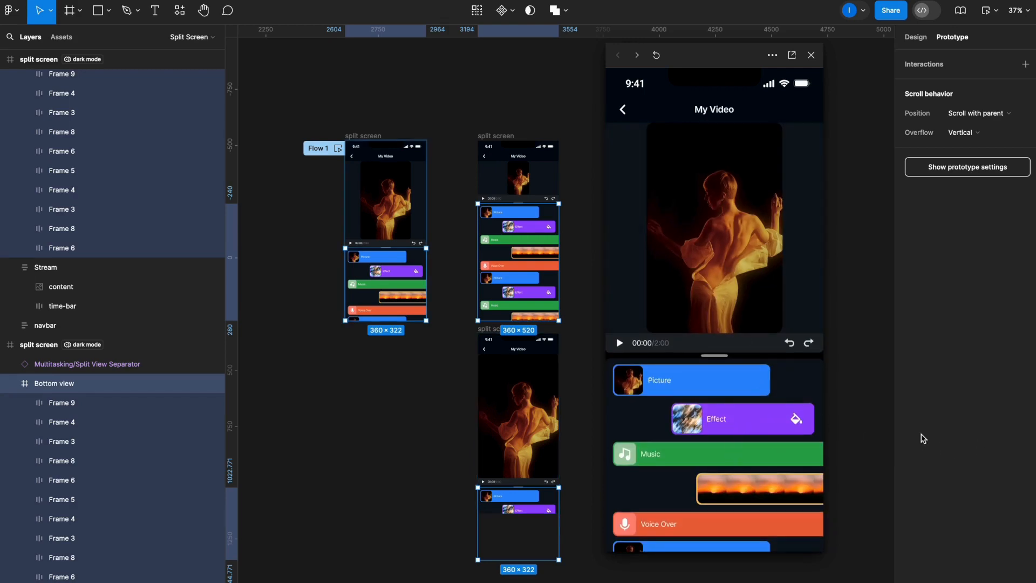
scroll(down, 3)
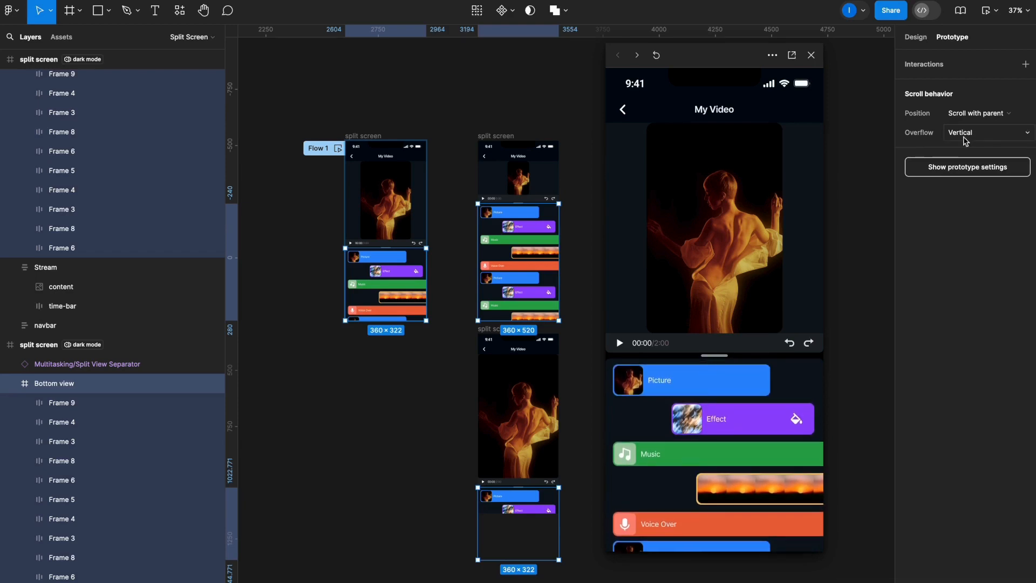
click(988, 132)
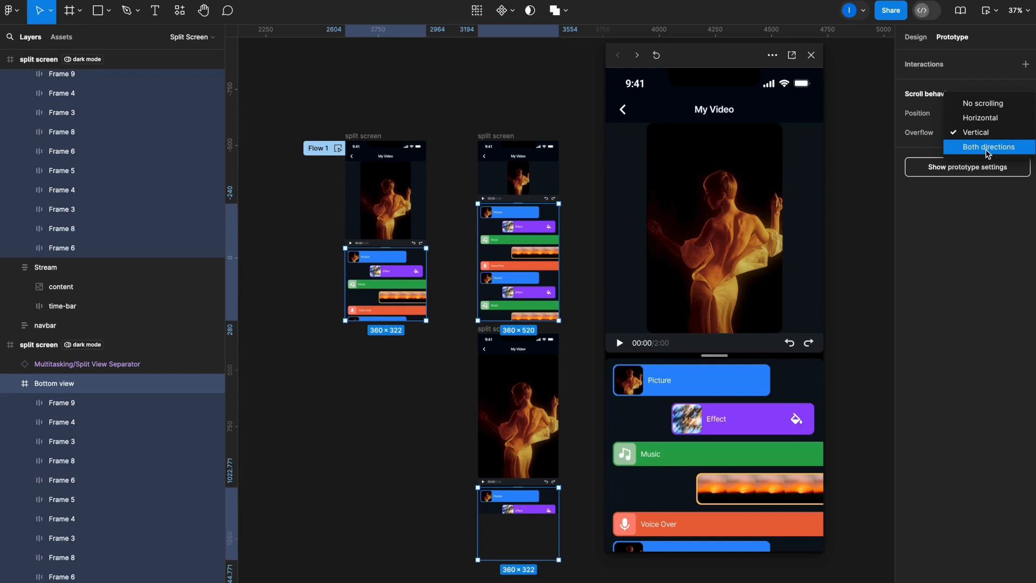
click(987, 147)
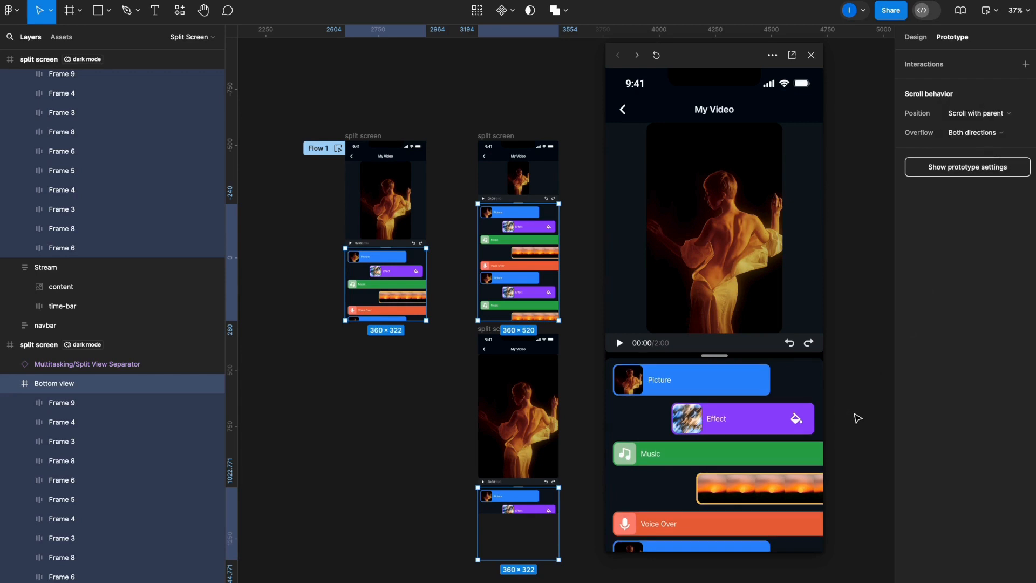
scroll(down, 3)
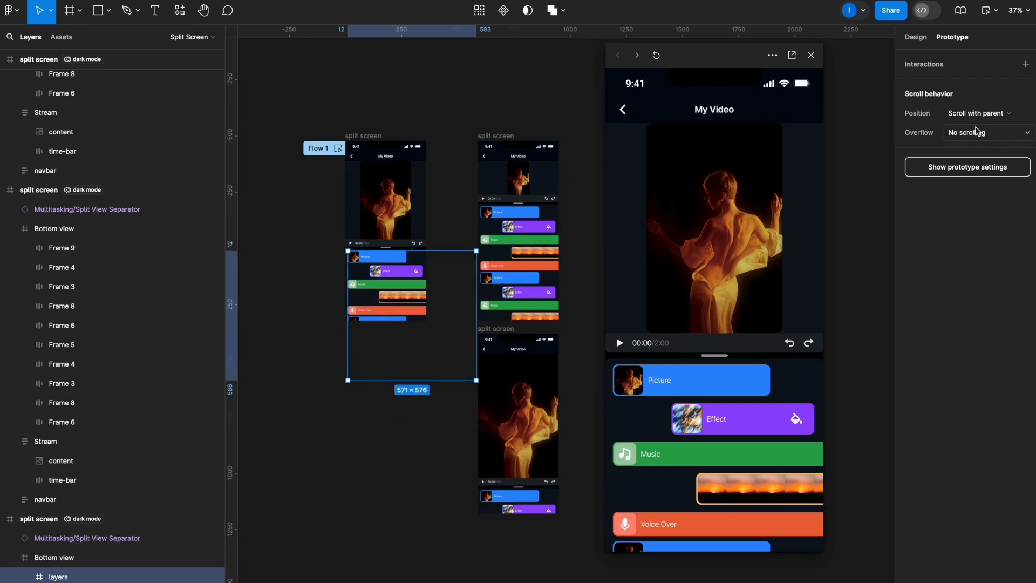
Give the new 'layers' frame of track frames Horizontal overflow inside Bottom view
click(985, 131)
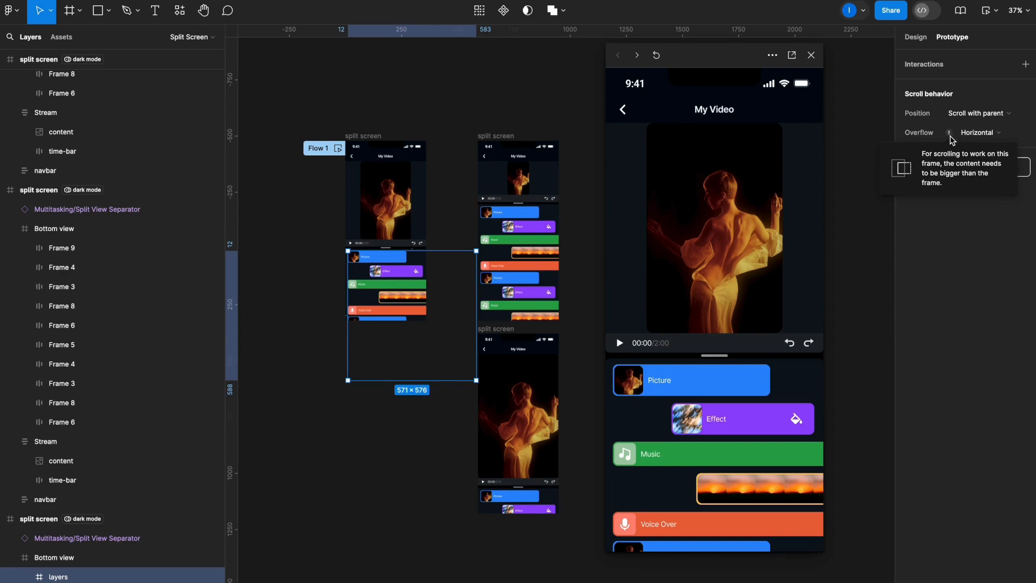
mouse_move(790, 255)
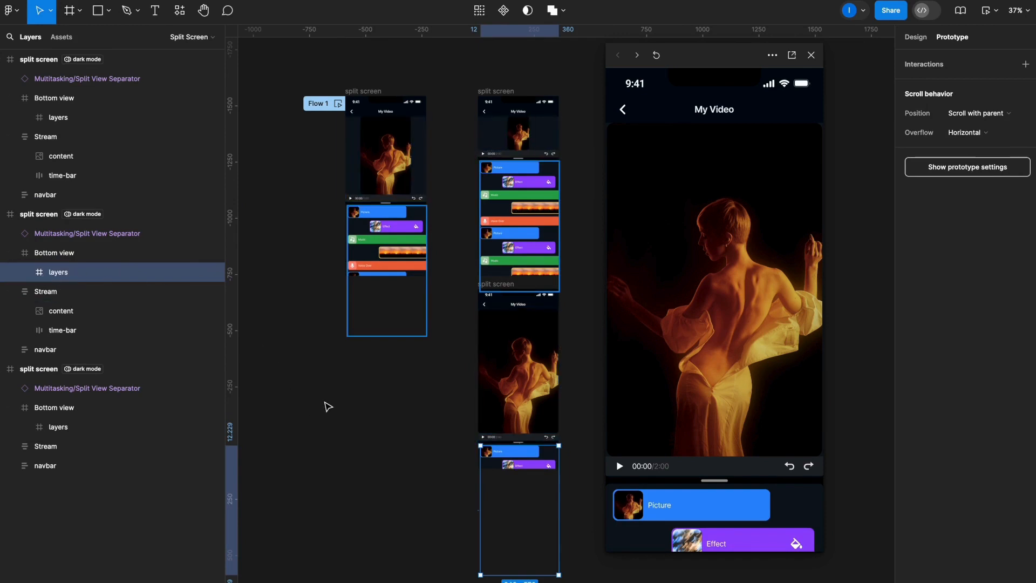
mouse_move(338, 395)
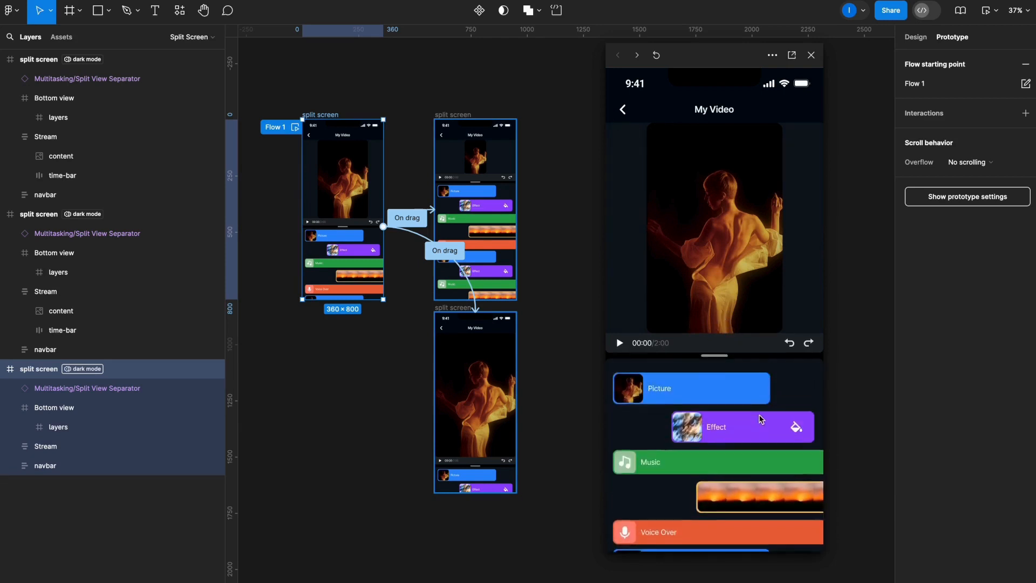
scroll(down, 3)
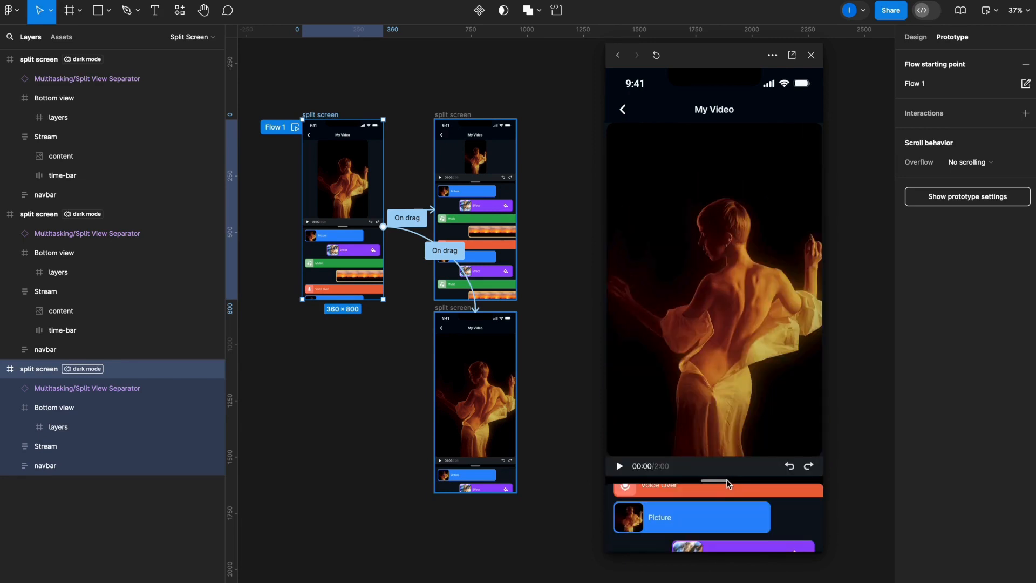
scroll(down, 3)
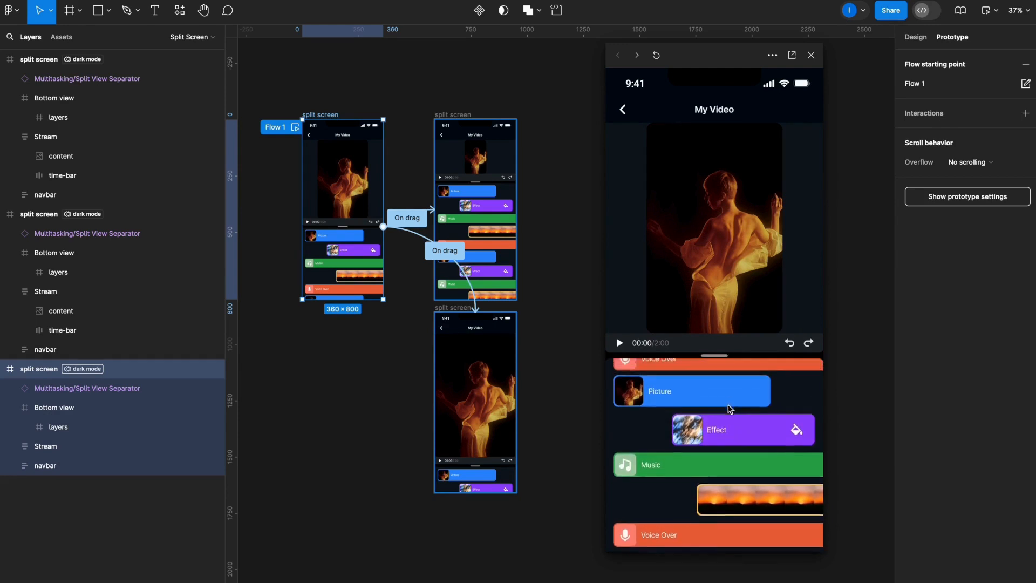